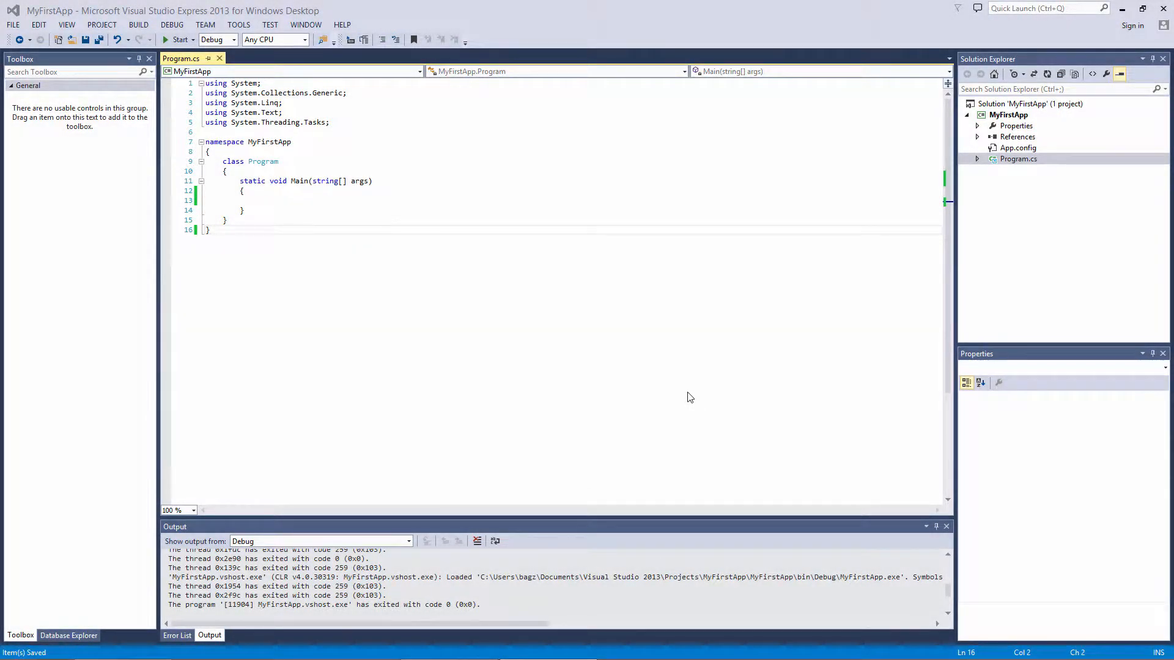
pyautogui.moveTo(592, 352)
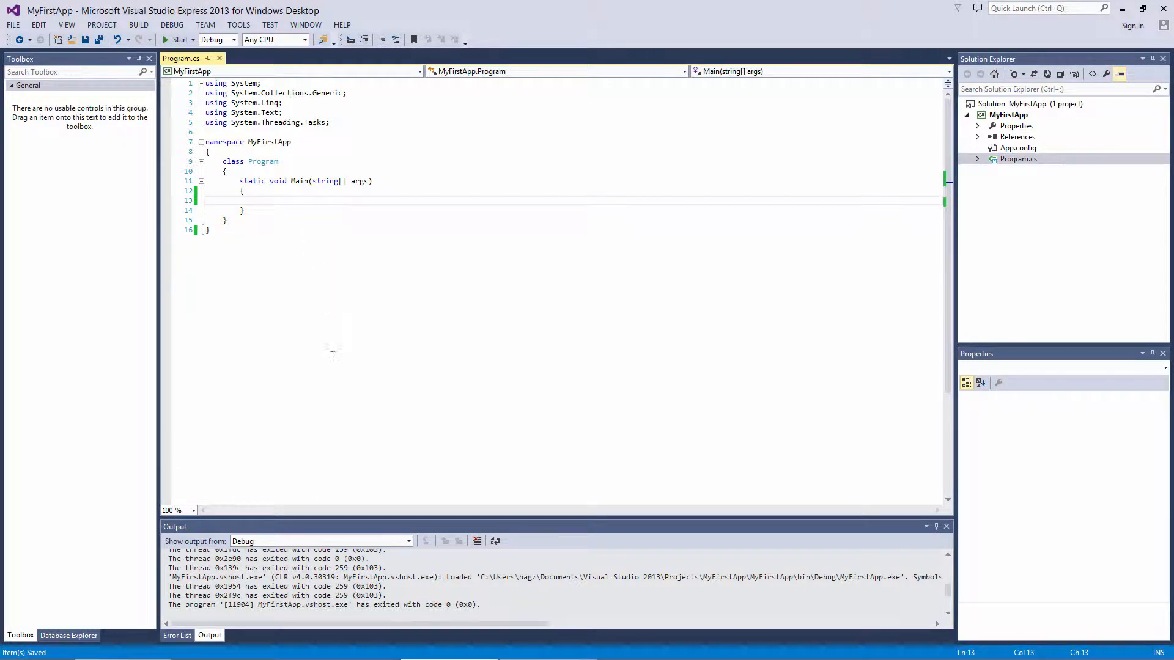
# - Declare string text = "The woman said "Get out of my way!""; inside Main with unescaped inner quotes
pyautogui.write('string')
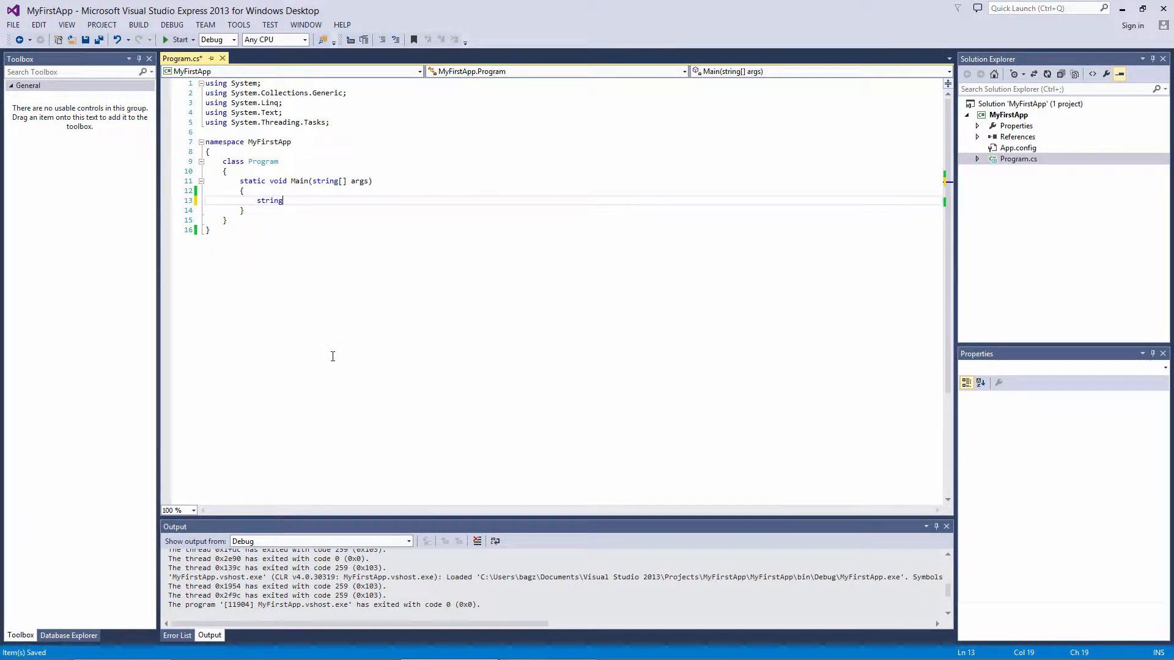
pyautogui.write('text =')
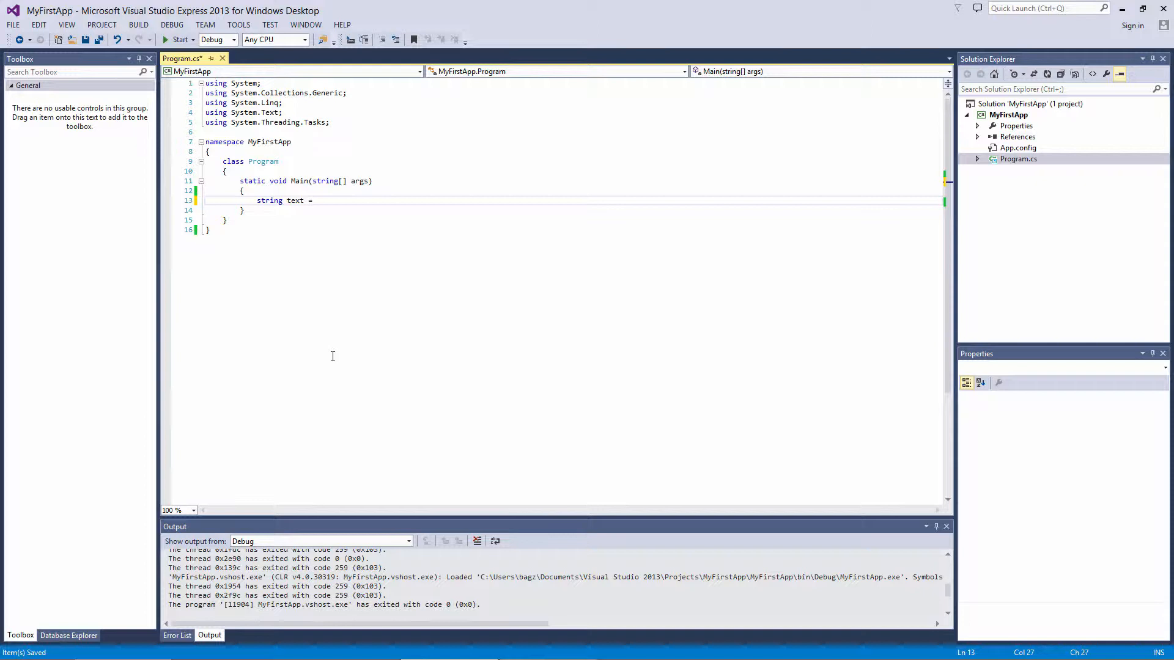
pyautogui.write('"";')
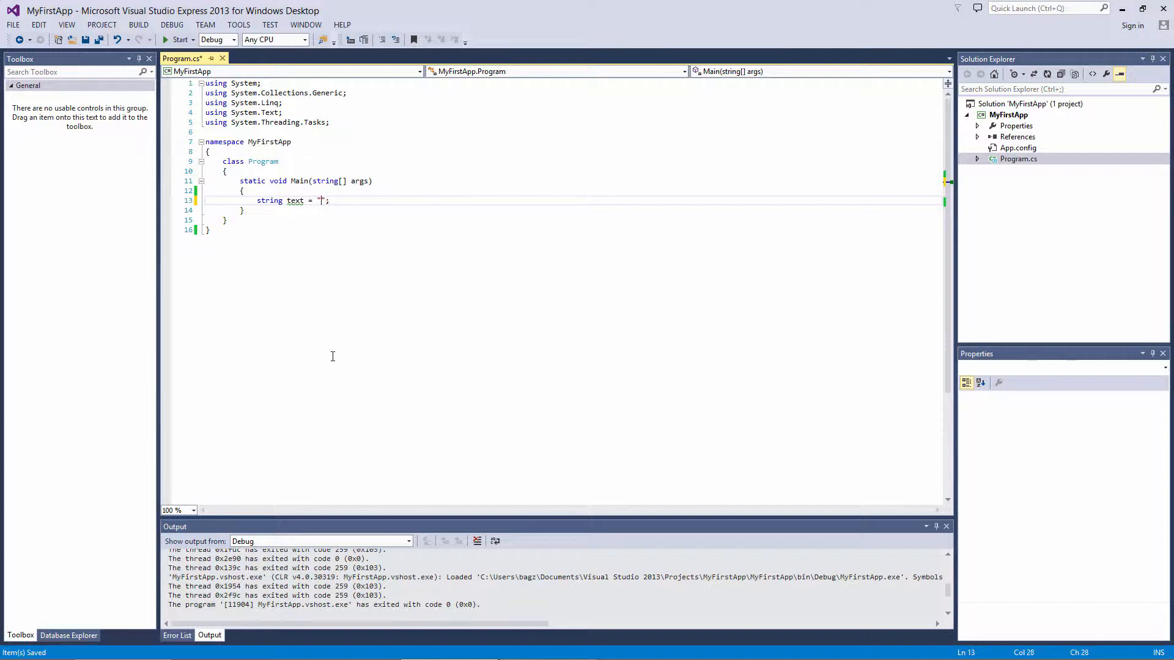
pyautogui.write('The woman said "')
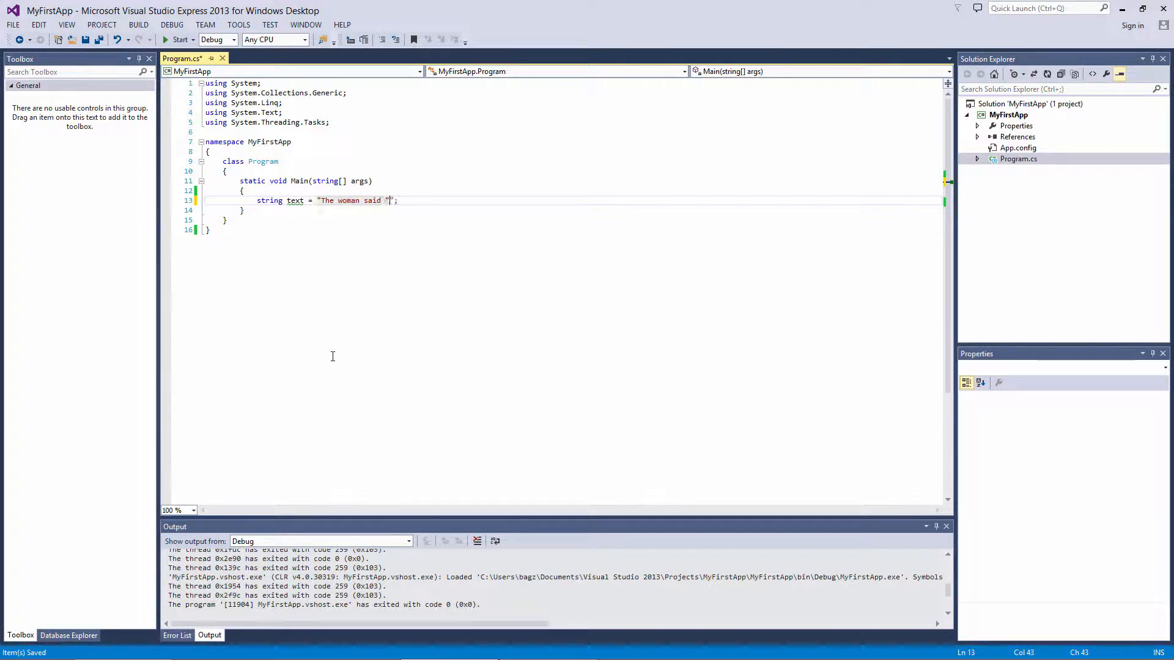
pyautogui.write('Get"')
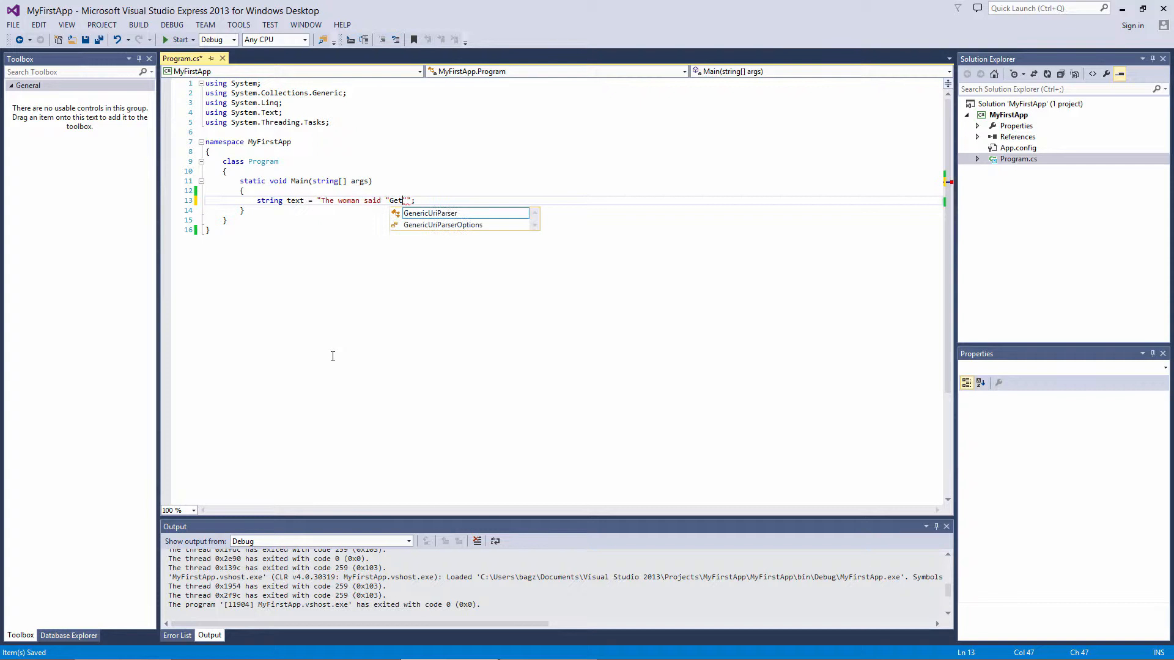
pyautogui.write('out of my way!')
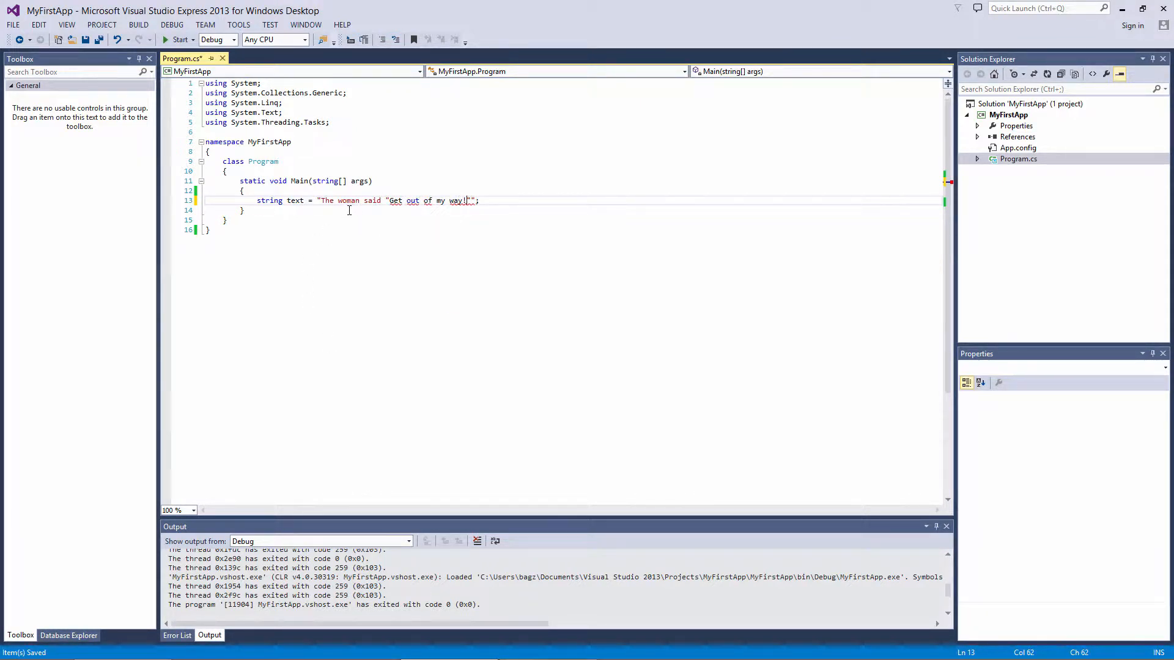
pyautogui.moveTo(439, 215)
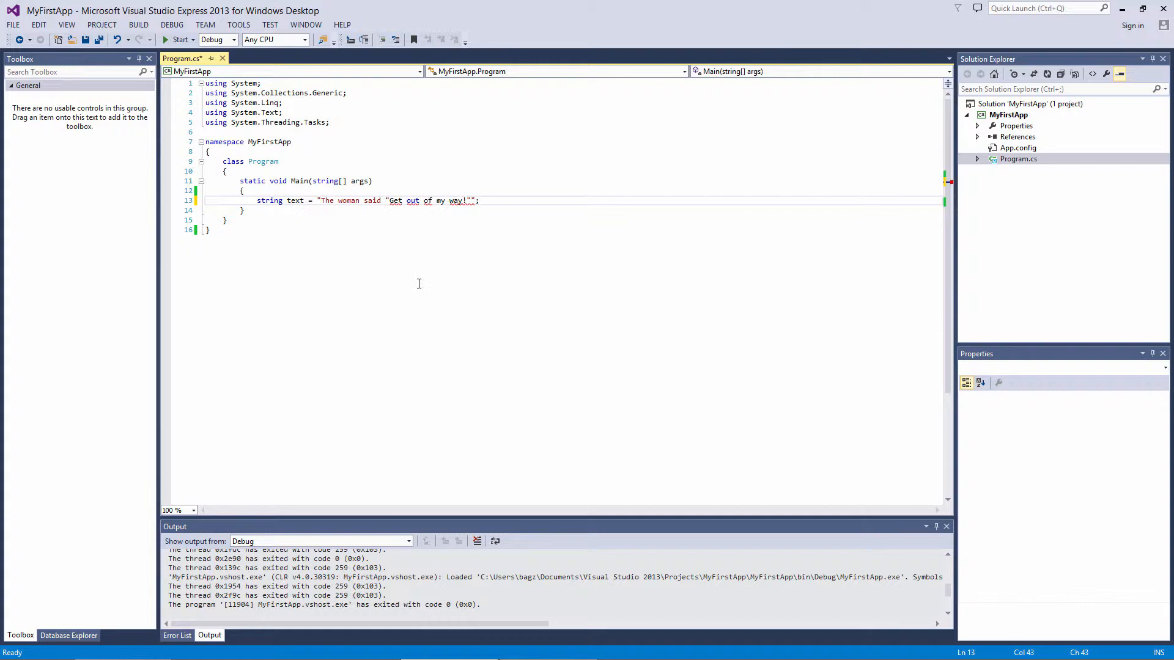
pyautogui.moveTo(424, 360)
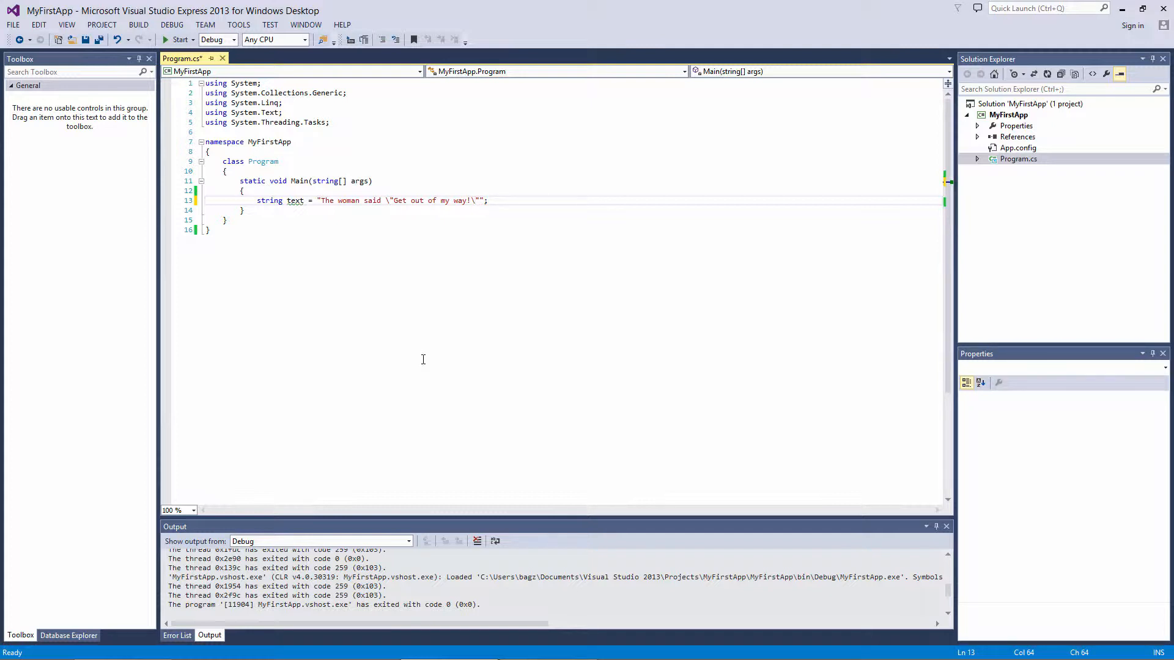
# - Escape the inner quotes with backslashes and start an empty Console.WriteLine() line below
pyautogui.write('Console.WriteLine(')
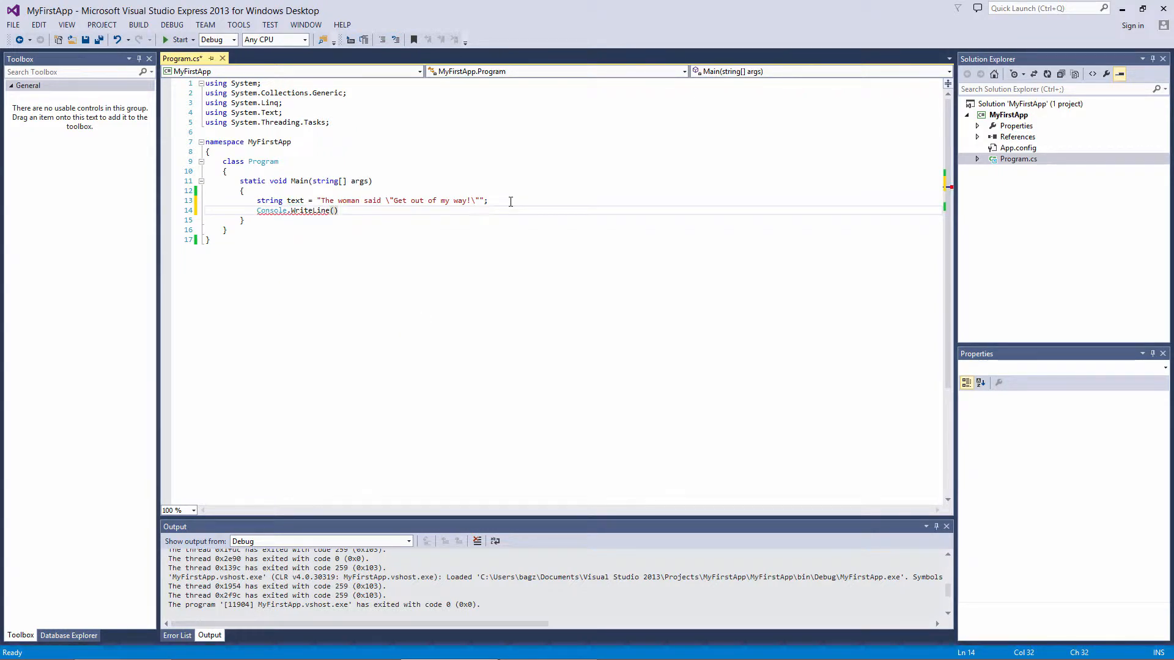
# - Write Console.WriteLine(text) and Console.ReadKey();, run the program, then position the cursor before the quoted speech
pyautogui.write('text')
pyautogui.write('Console.')
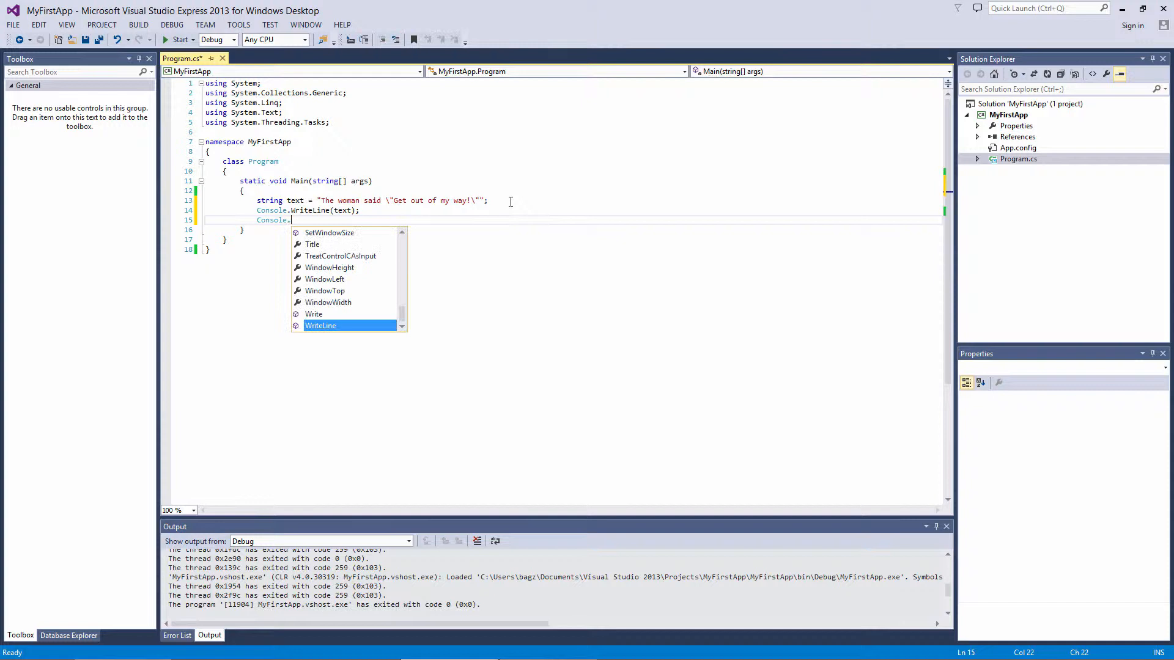
pyautogui.write('ReadKey();')
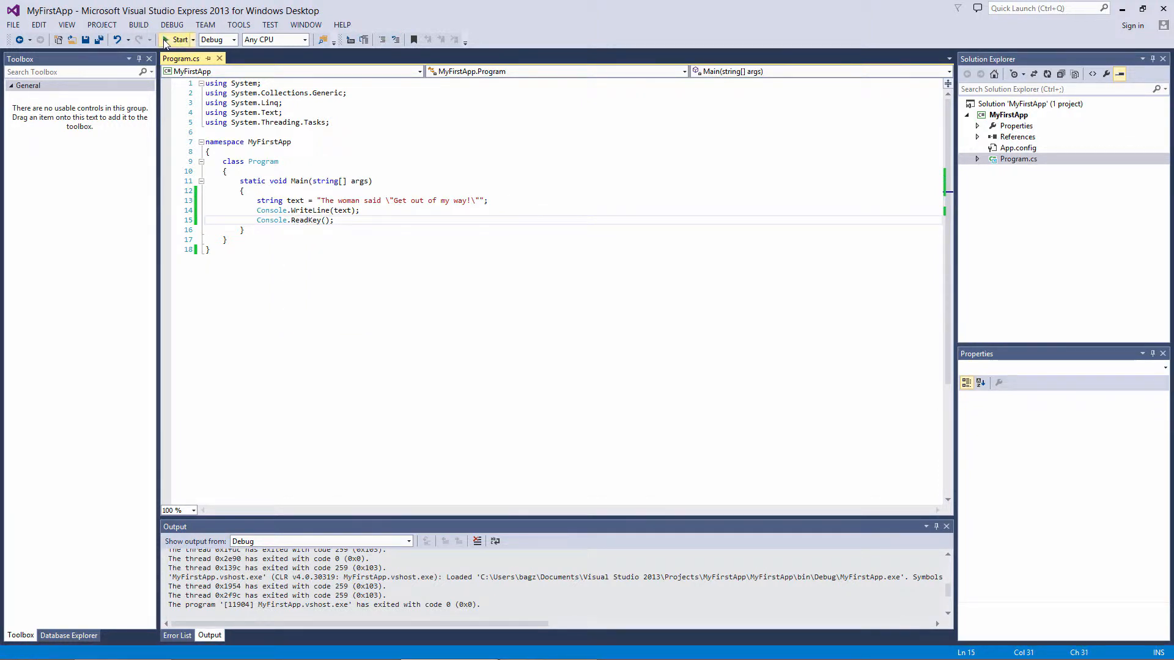
pyautogui.click(176, 40)
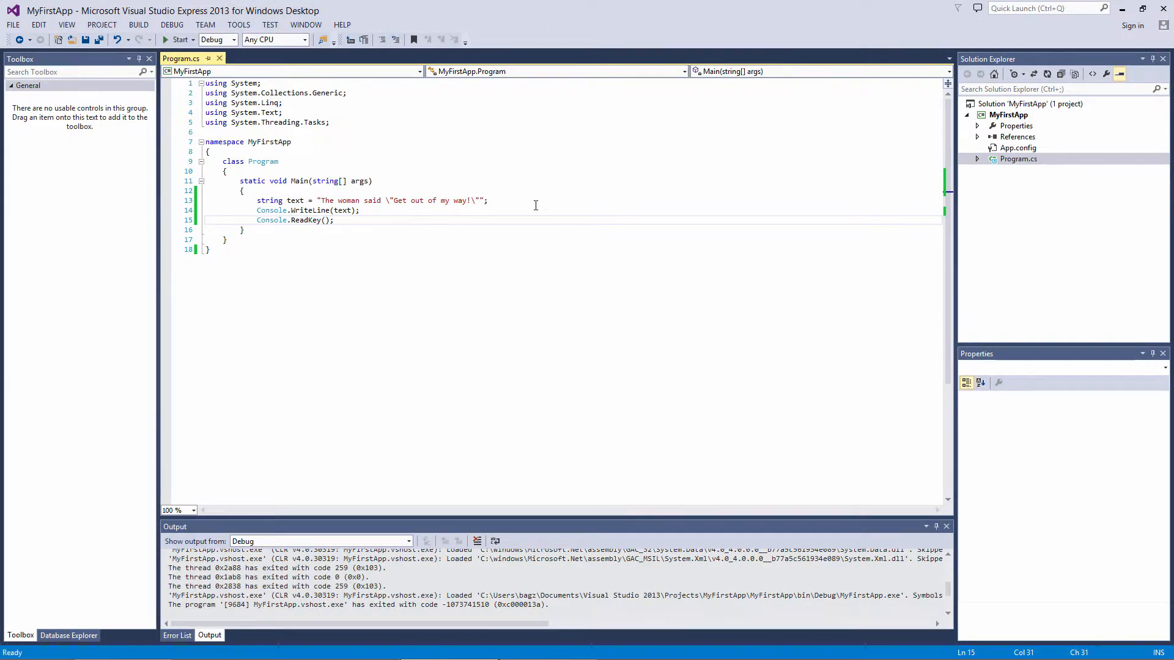
pyautogui.click(335, 220)
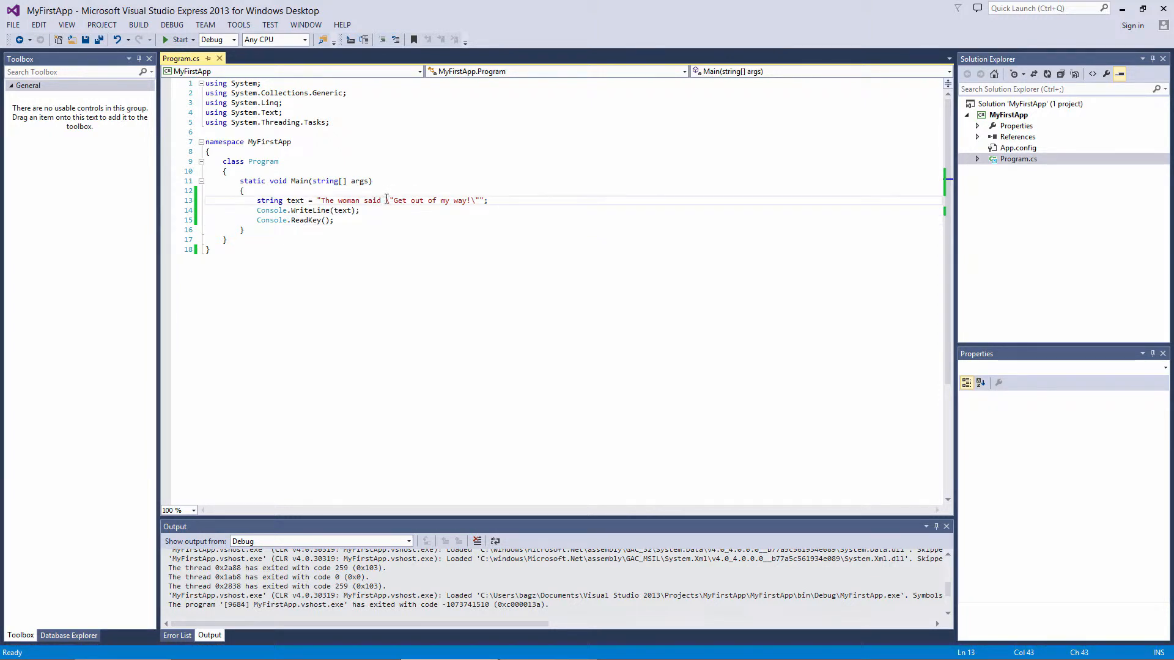
# - Insert a \n escape before \"Get out of my way and run the program again
pyautogui.write('\\')
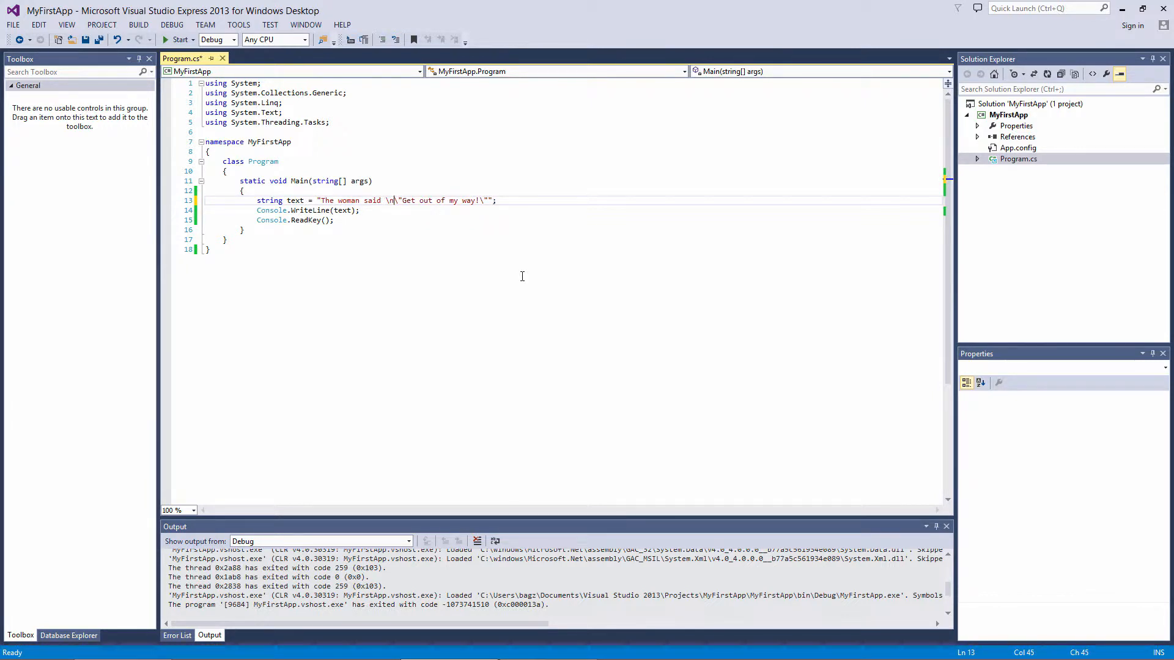
pyautogui.moveTo(191, 58)
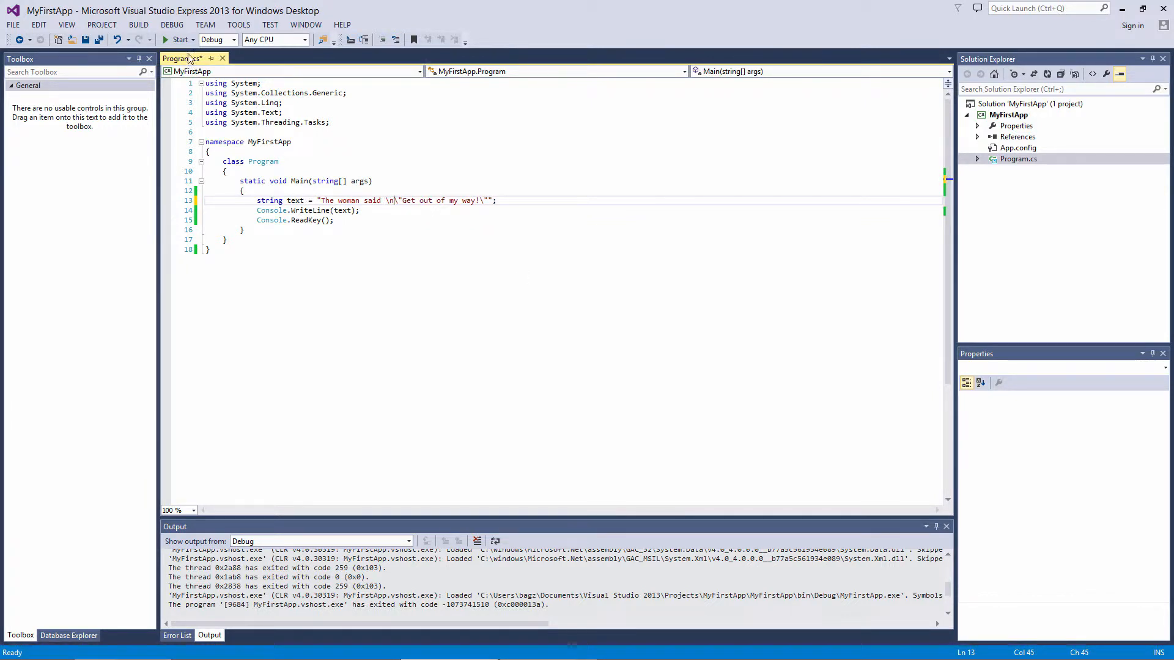
pyautogui.click(178, 39)
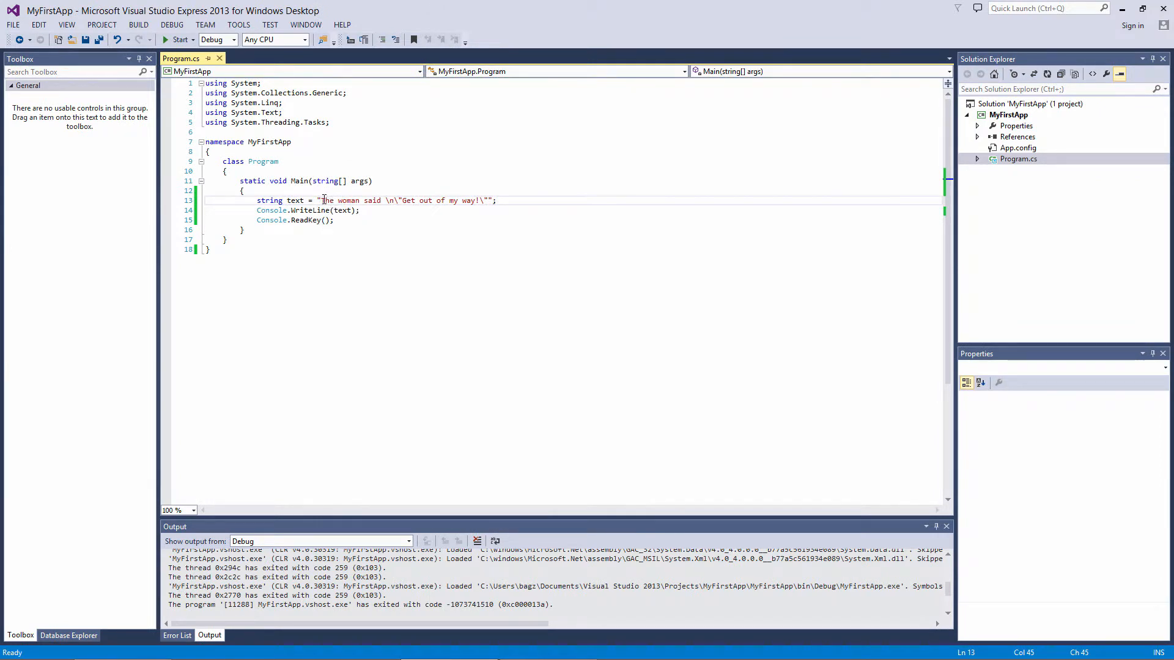
# - Add an \a alert escape right after the opening quote and run the program
pyautogui.write('\\a')
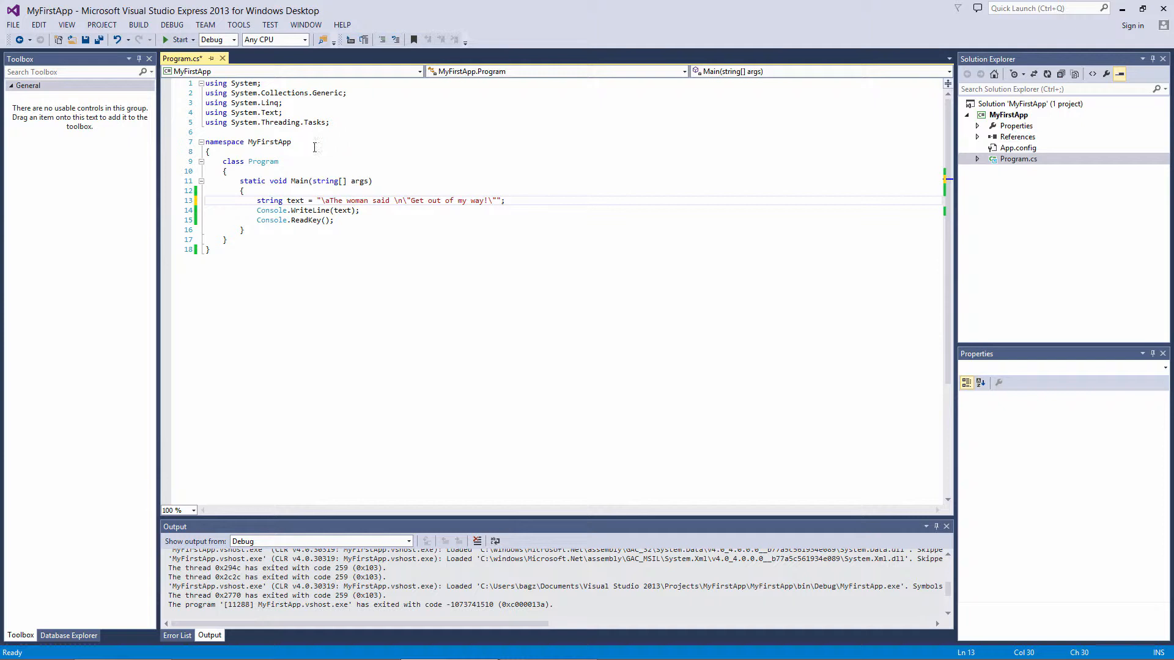
pyautogui.click(177, 39)
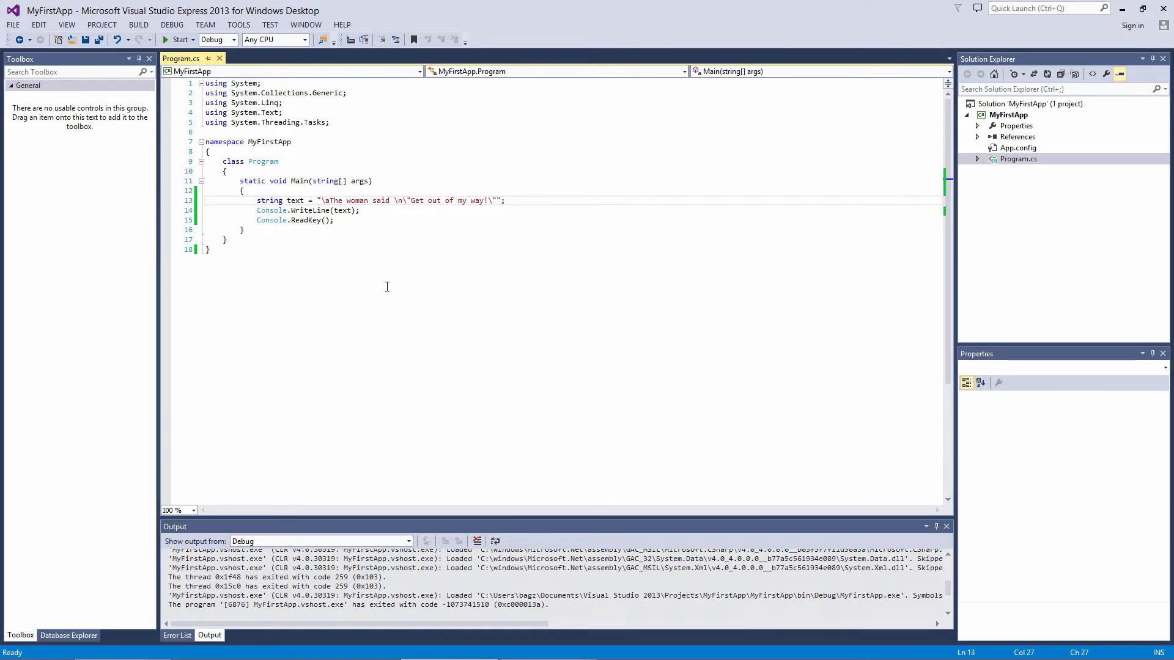
# - Prefix the string with @ and replace each \" with "" to make it a verbatim literal
pyautogui.write('@')
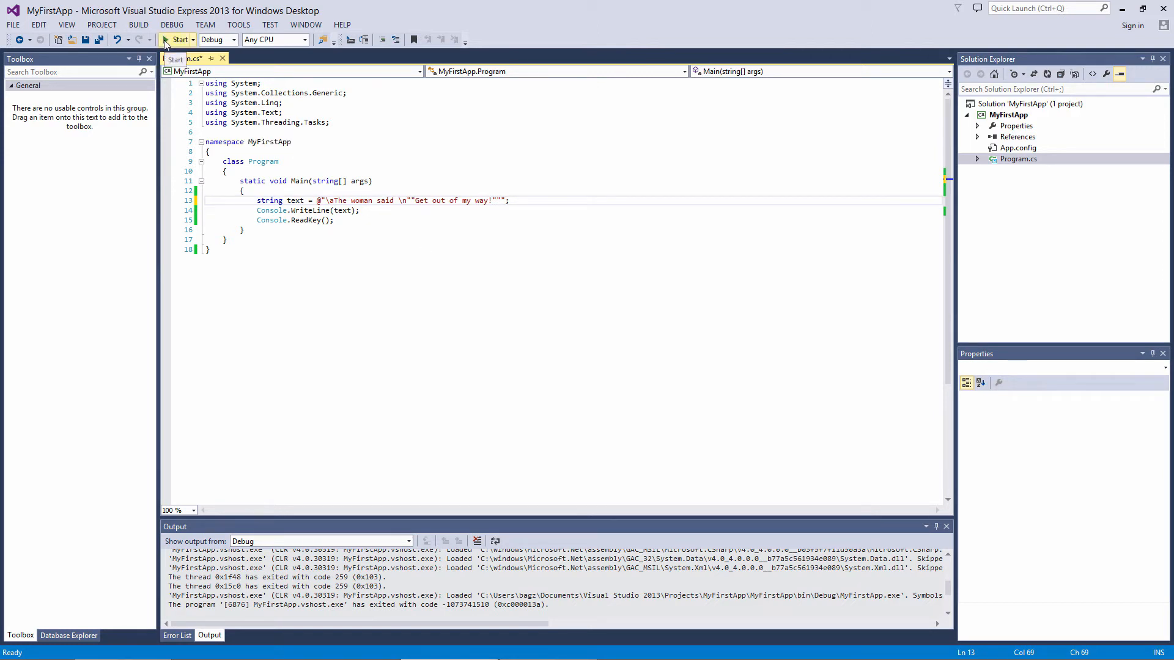
# - Run the program so the console prints \aThe woman said \n"Get out of my way!" literally
pyautogui.click(177, 39)
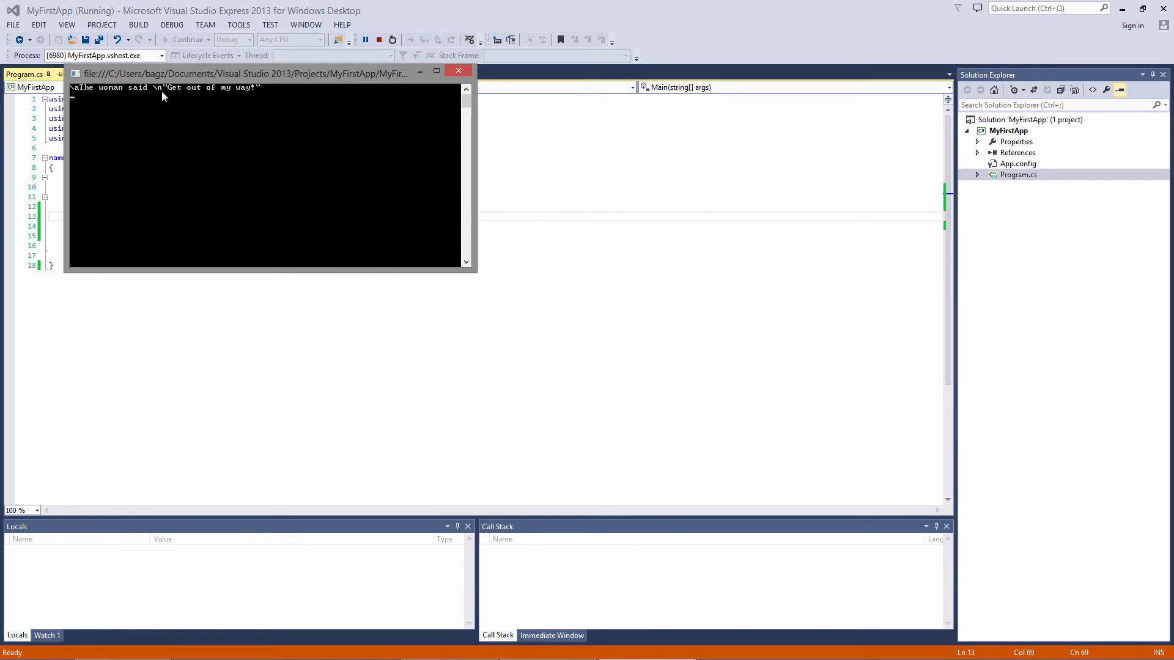
pyautogui.moveTo(185, 138)
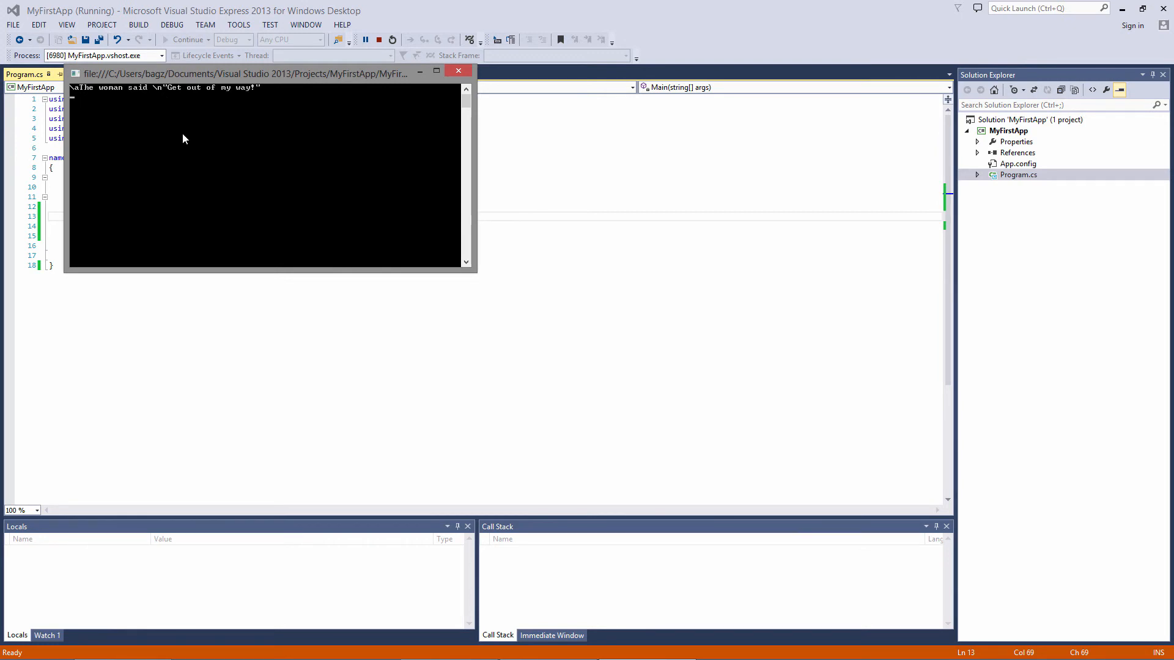